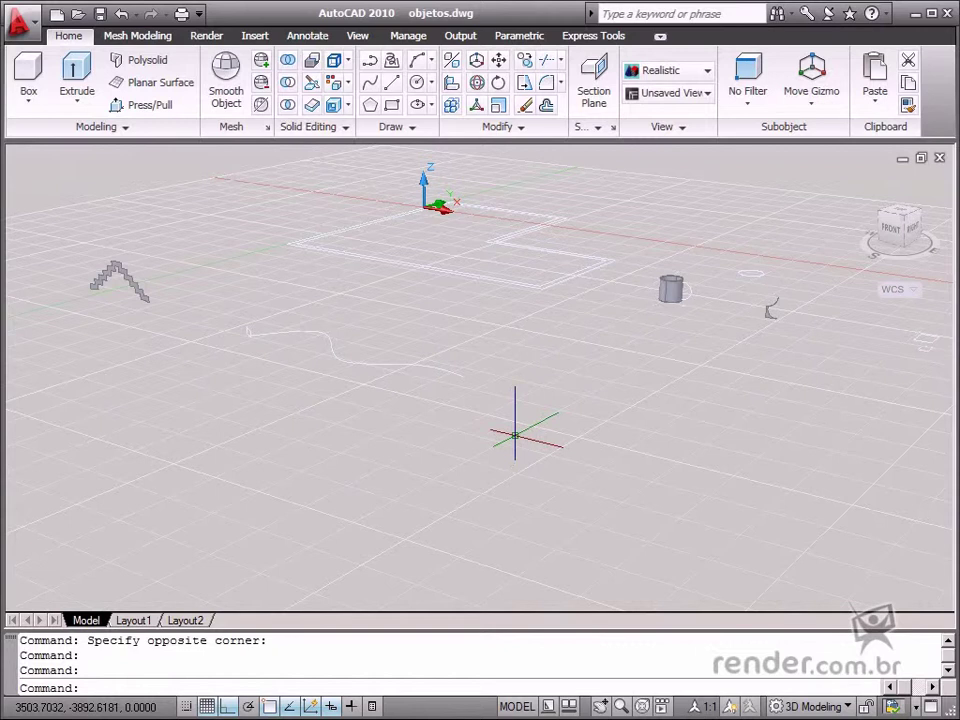
mouse_move(196, 452)
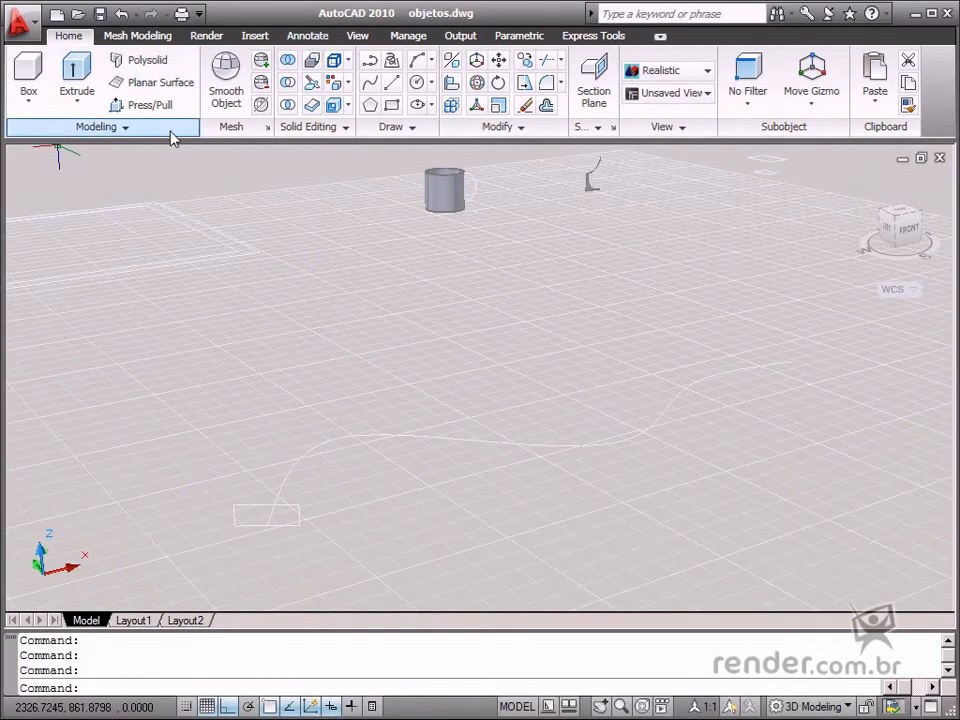
Step: Start EXTRUDE from the Modeling flyout and select the first profile to extrude
click(68, 72)
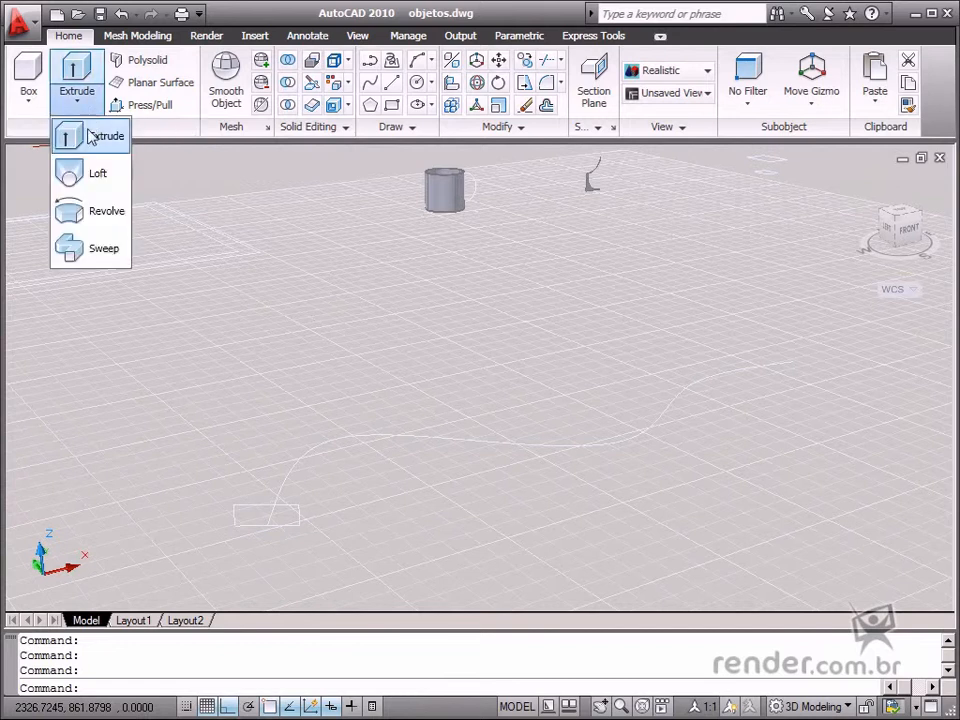
mouse_move(110, 152)
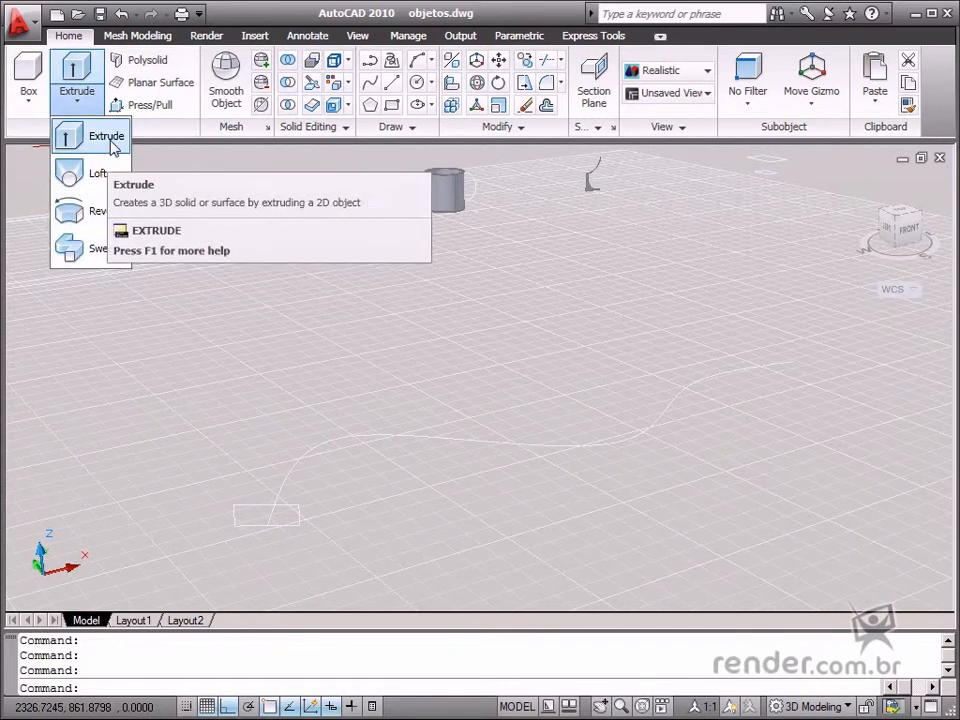
mouse_move(104, 136)
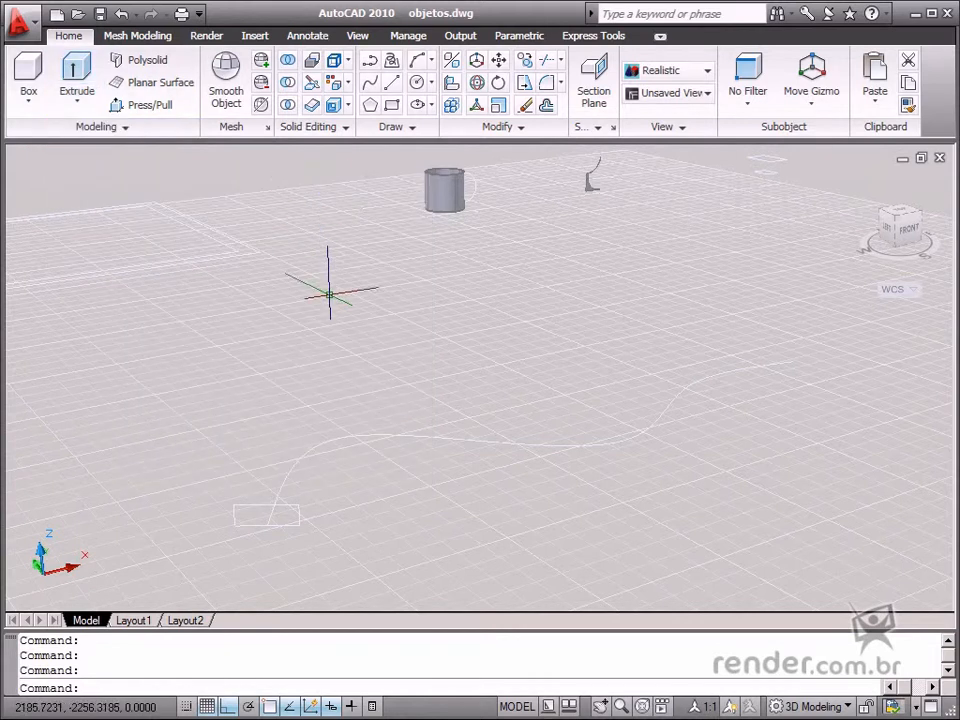
text(ext)
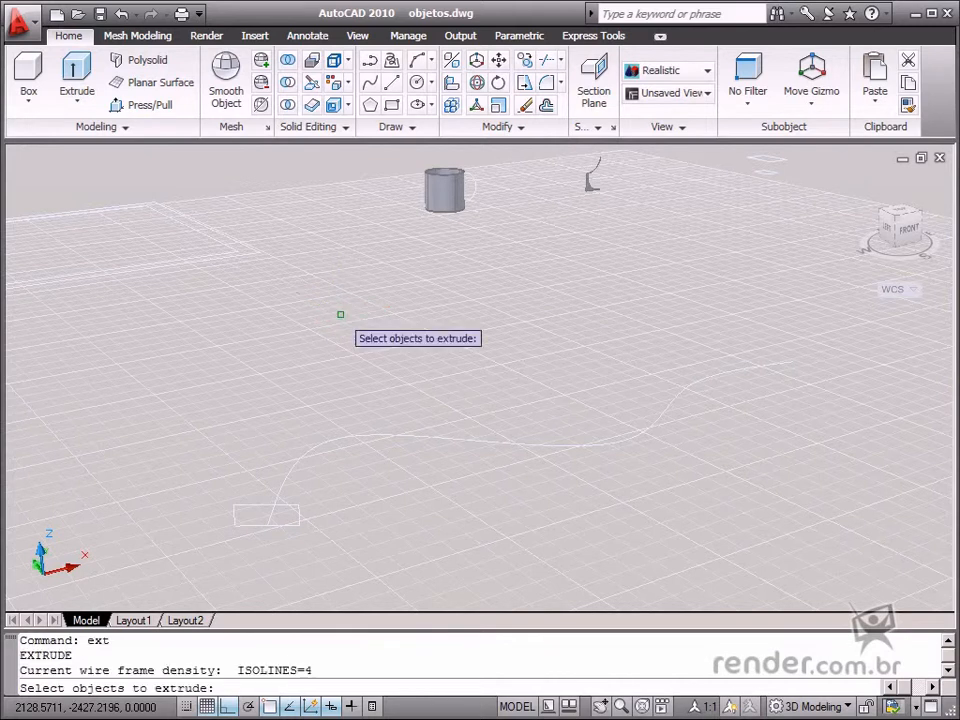
mouse_move(628, 520)
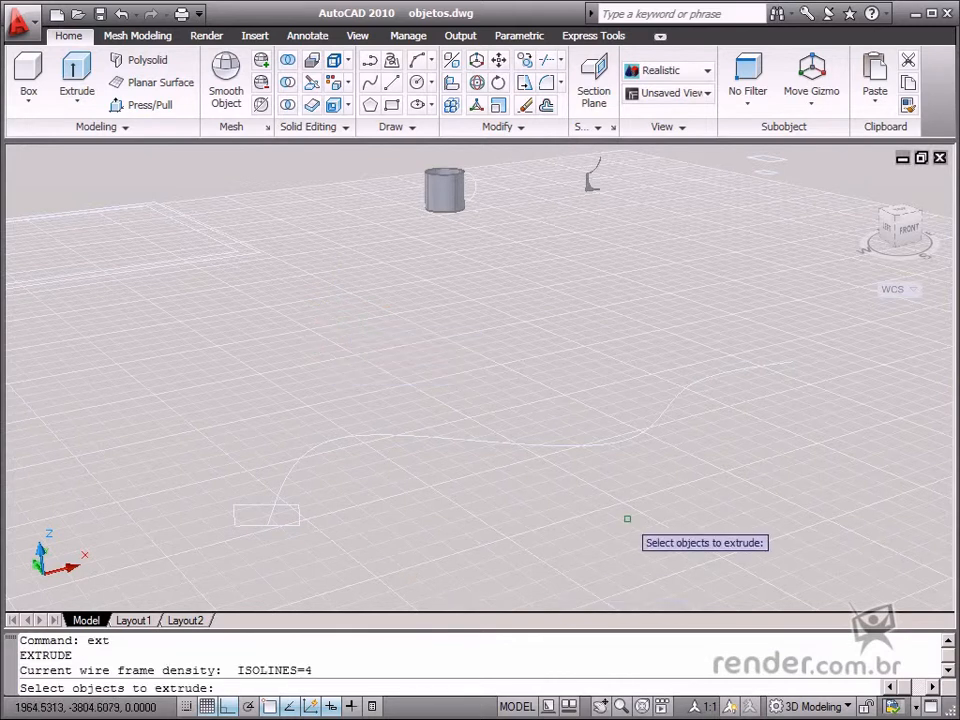
mouse_move(604, 516)
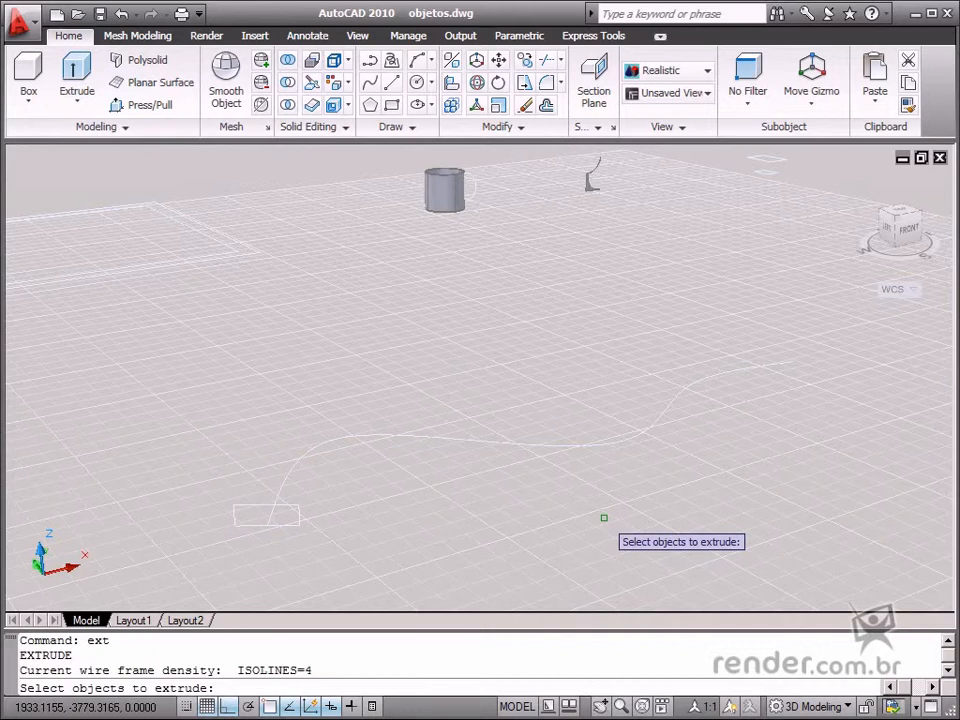
click(268, 516)
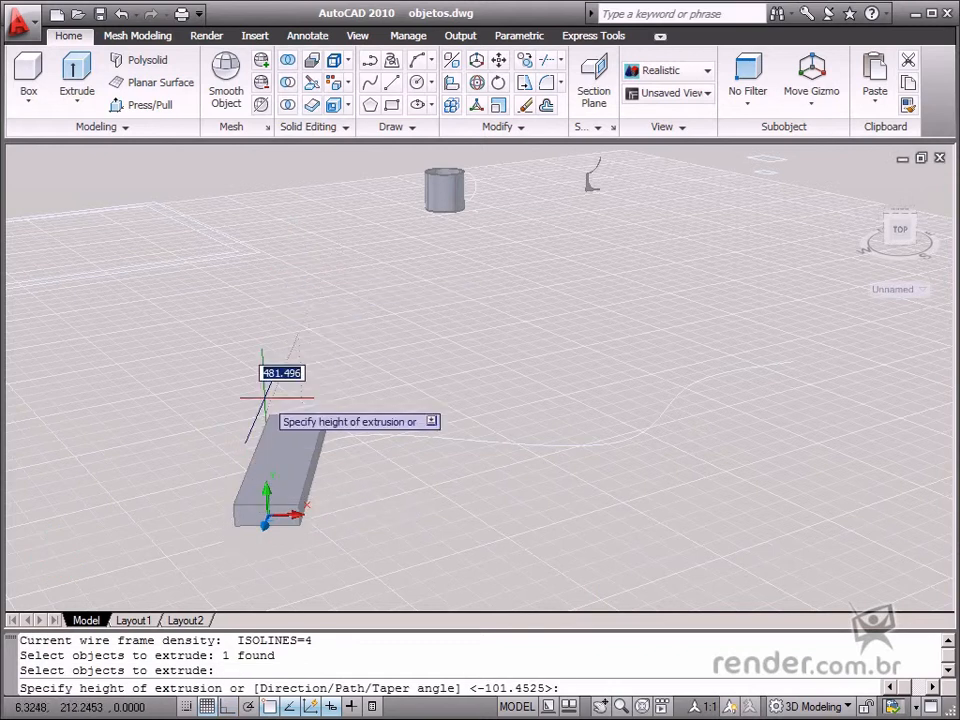
Step: Extrude the stair profile and the winding path outline to height 400
text(p)
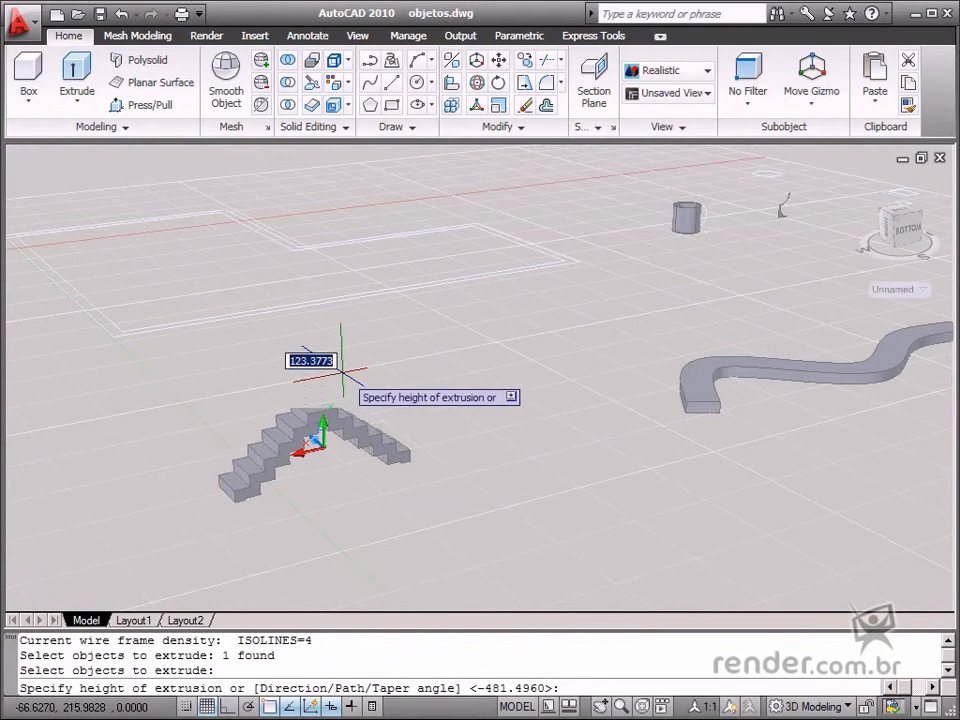
text(400)
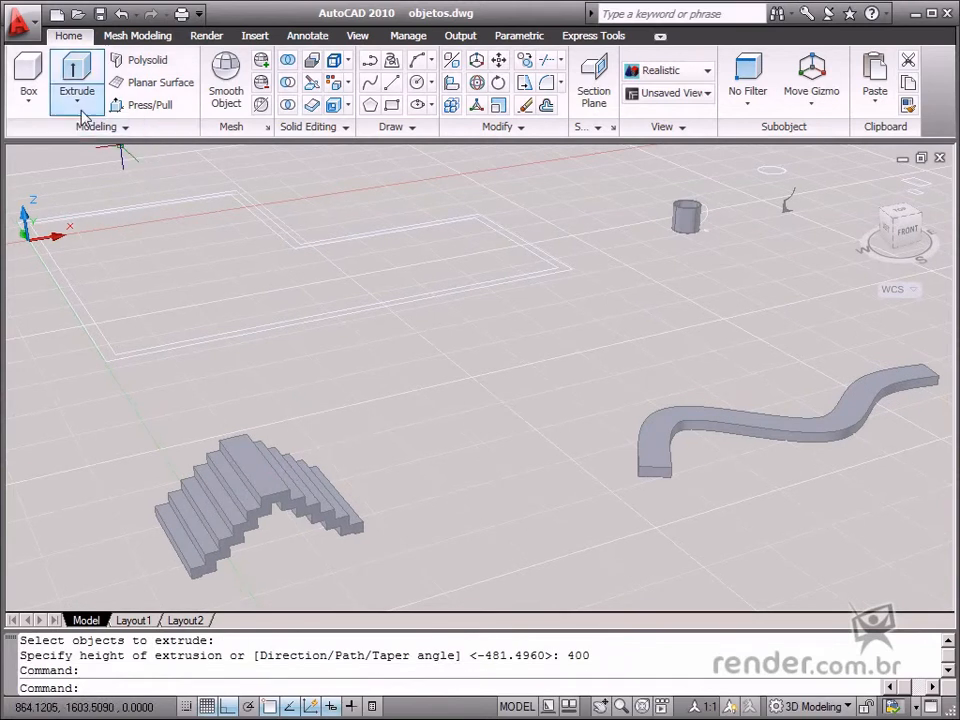
Step: Loft the two square cross sections into a tapered solid using cross sections only
click(76, 104)
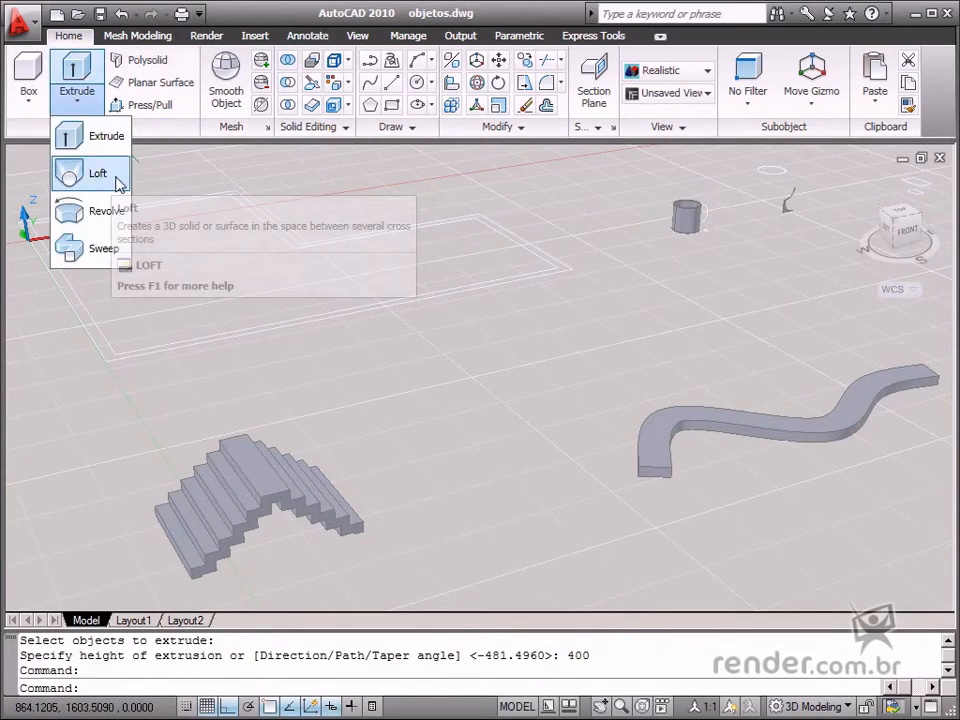
mouse_move(96, 172)
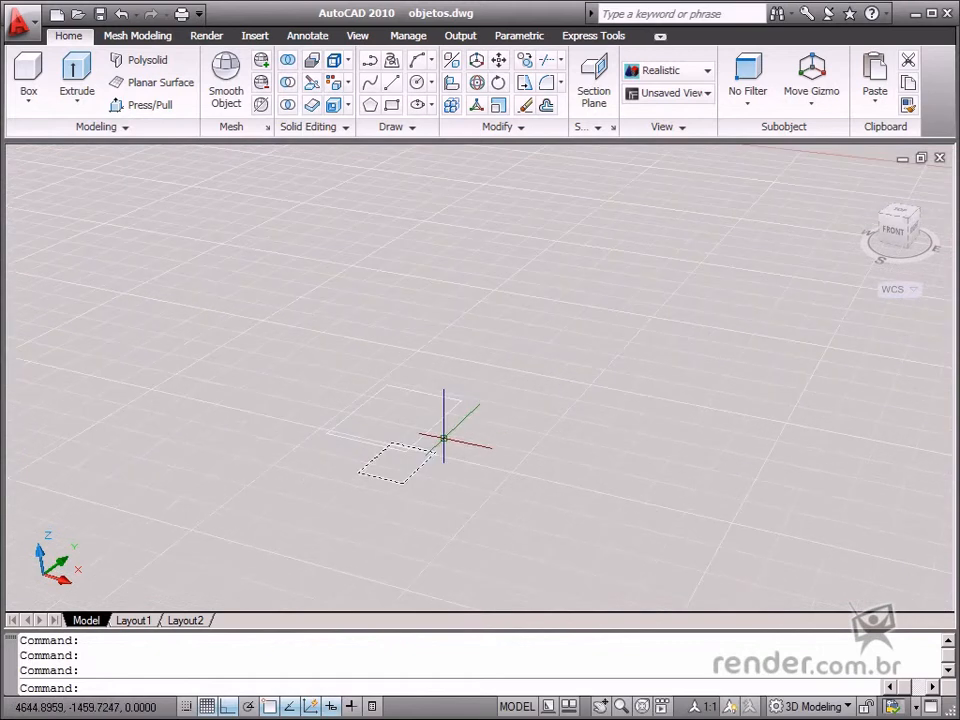
click(72, 76)
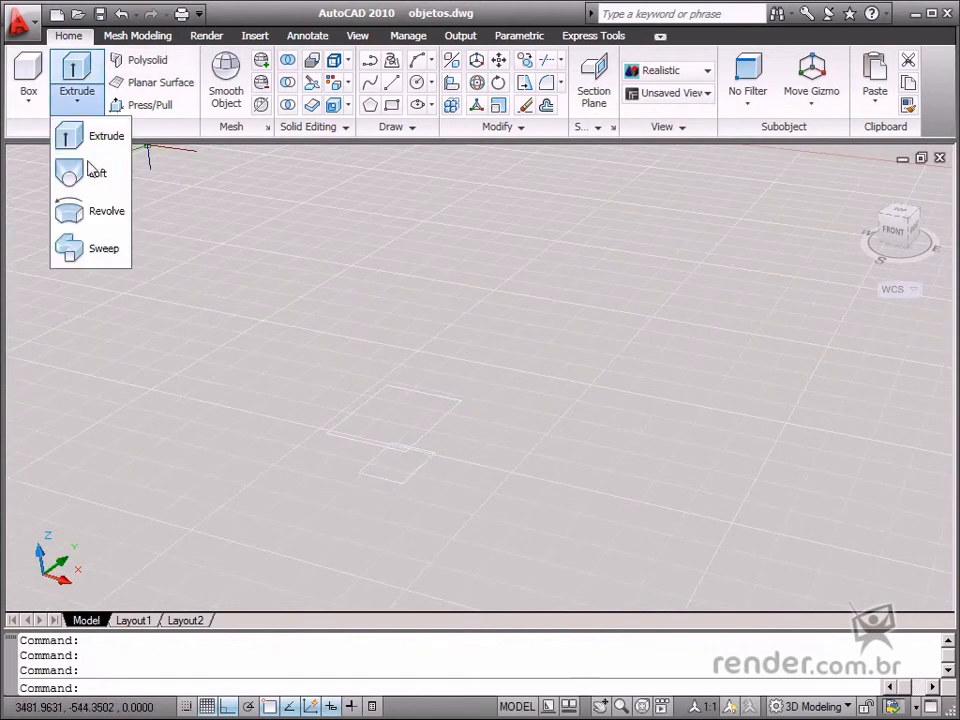
click(96, 172)
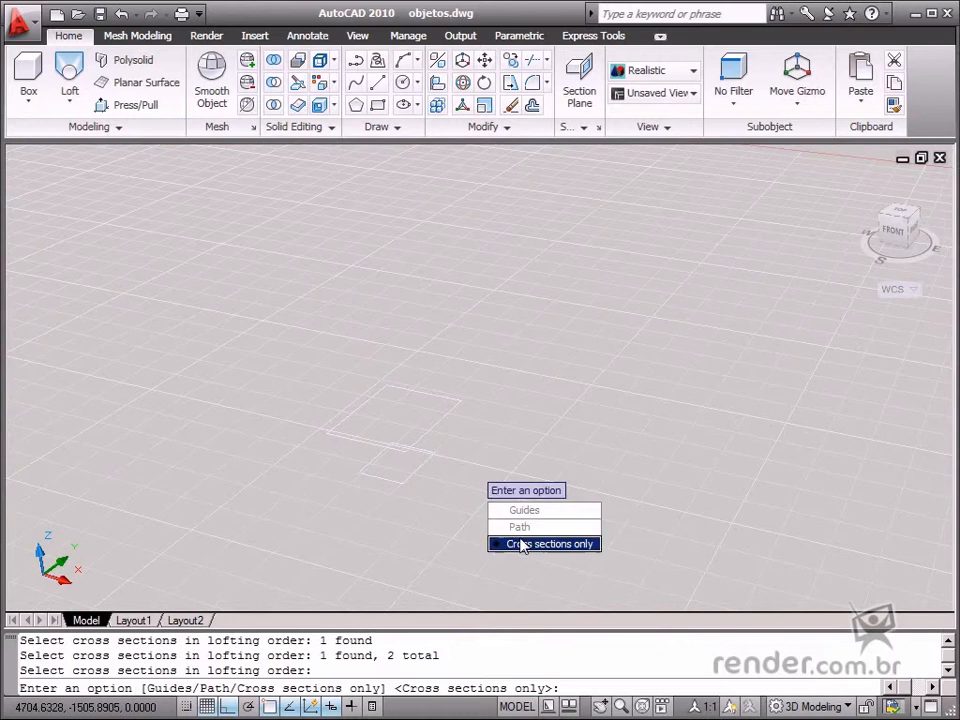
click(544, 544)
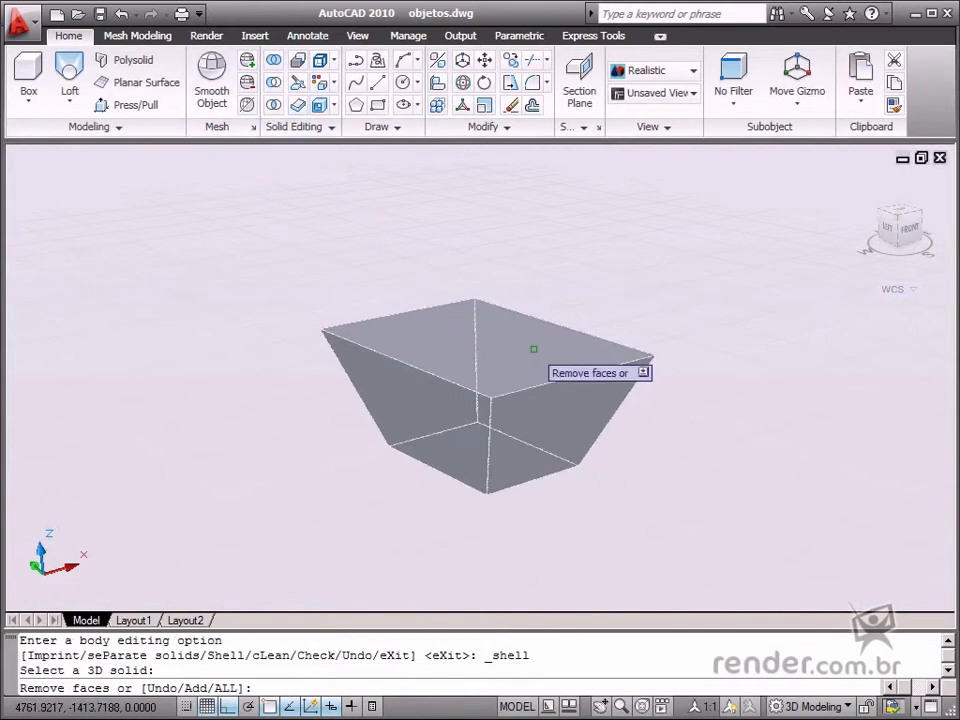
Step: Shell the lofted solid, removing its top face to leave an open cavity
right_click(602, 252)
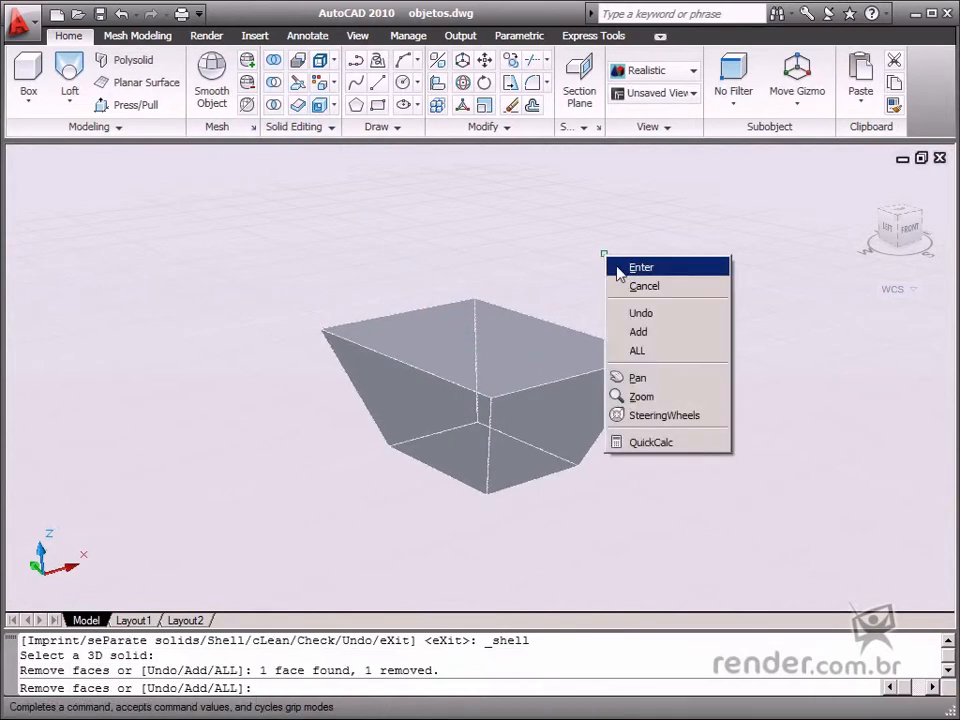
click(640, 266)
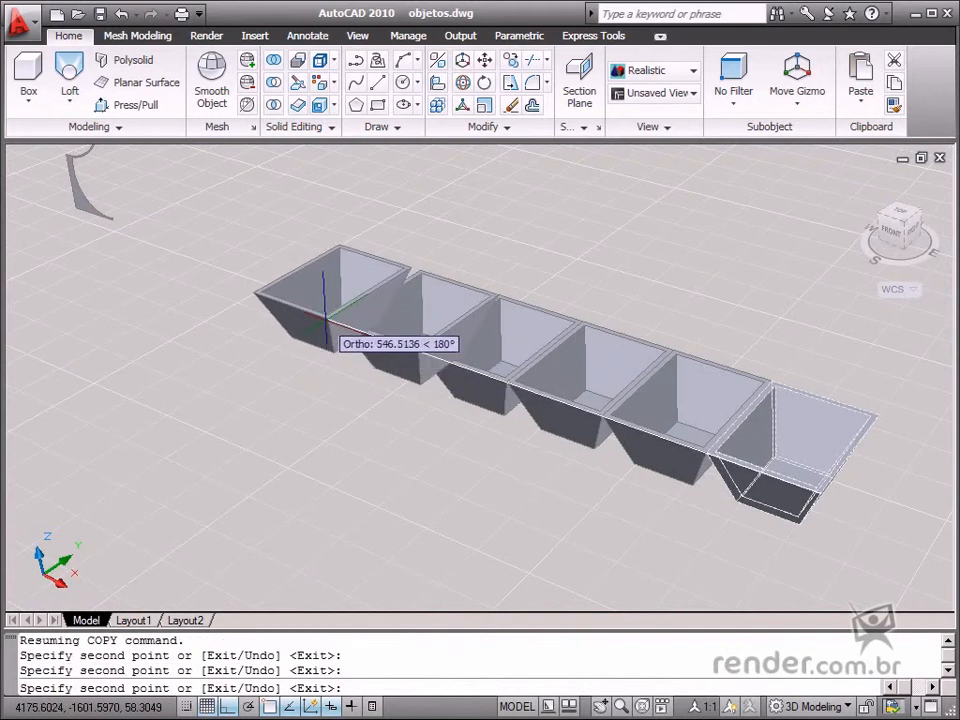
Step: Copy the hollow cell side by side into a row of six and finish the COPY
right_click(328, 320)
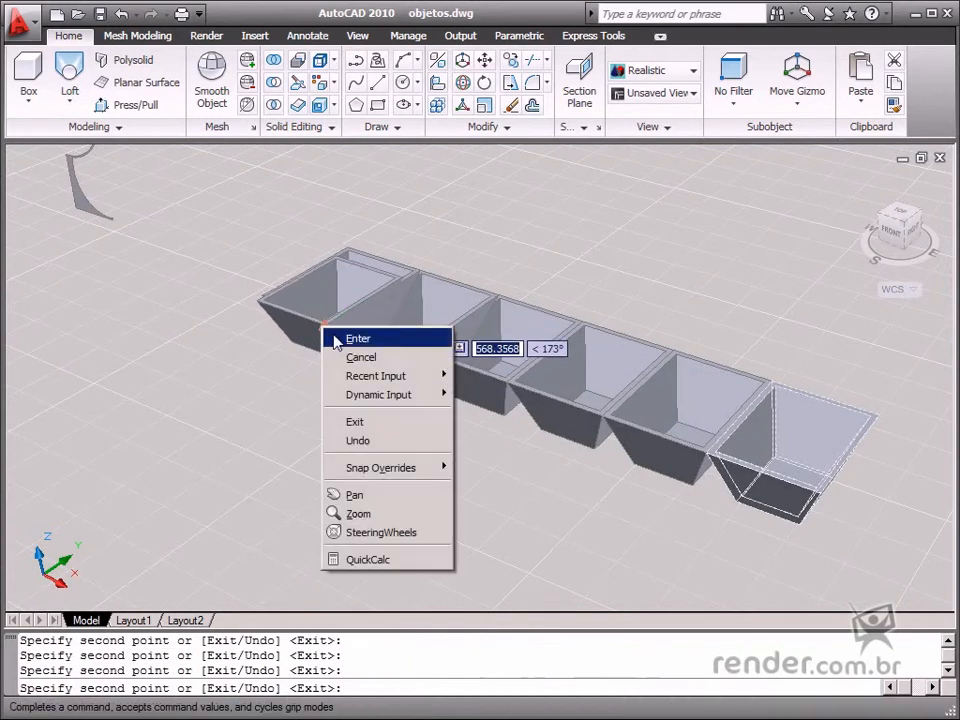
click(356, 338)
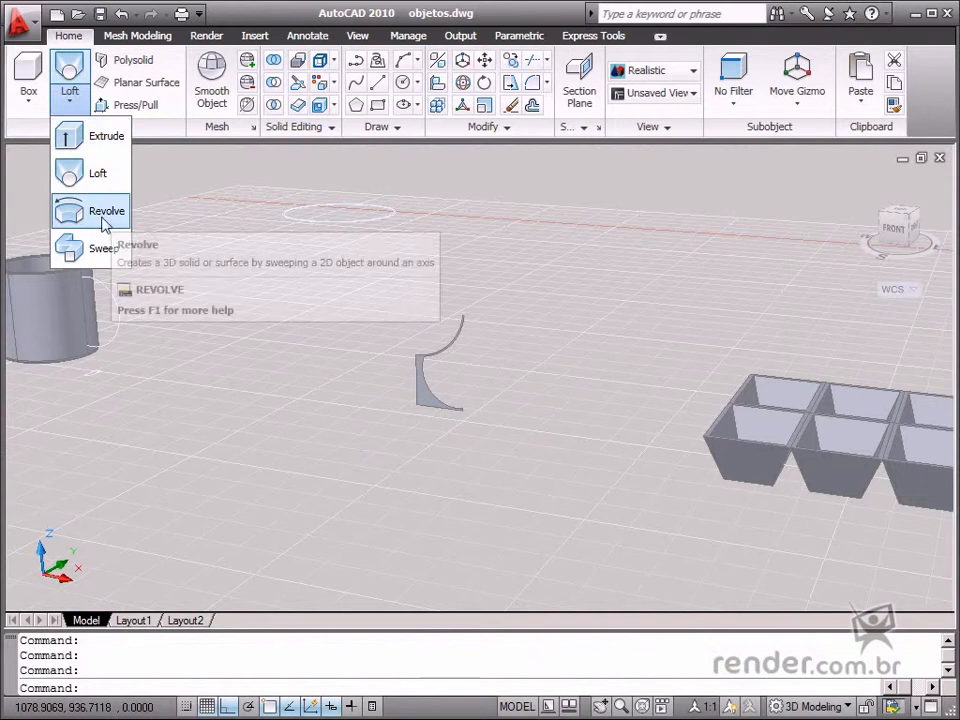
mouse_move(104, 210)
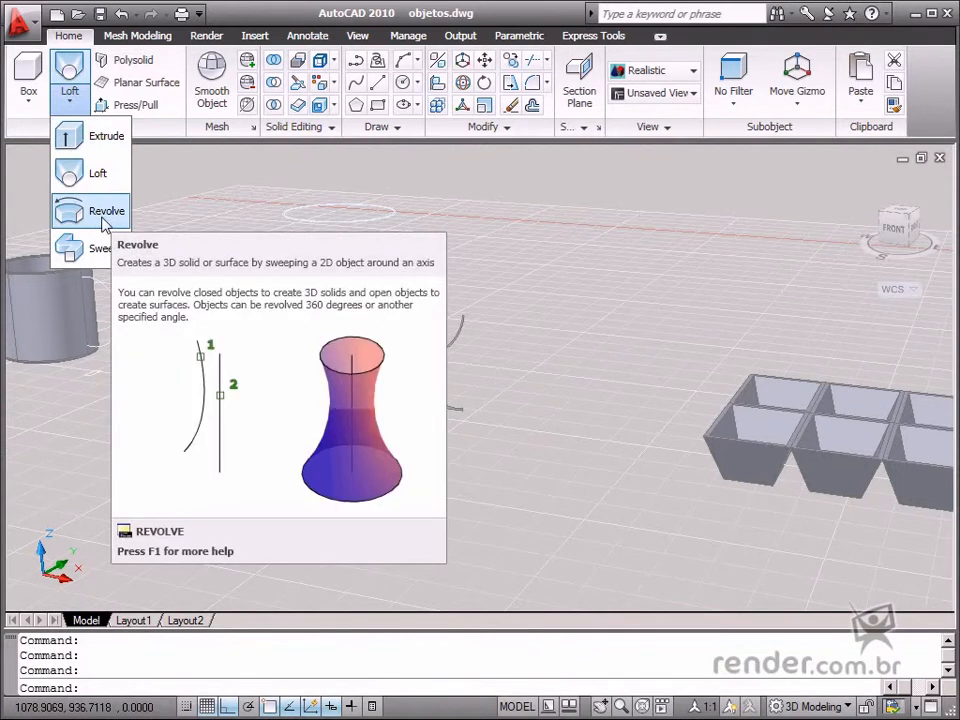
Step: Revolve the curved cup profile a full 360 degrees about its picked axis
click(104, 210)
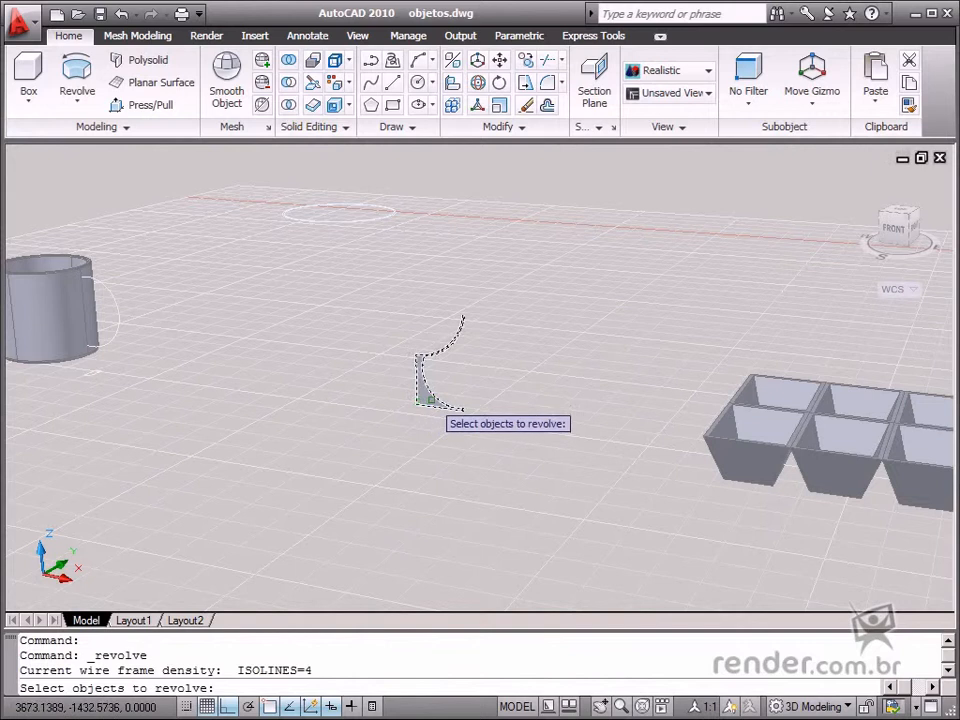
click(440, 376)
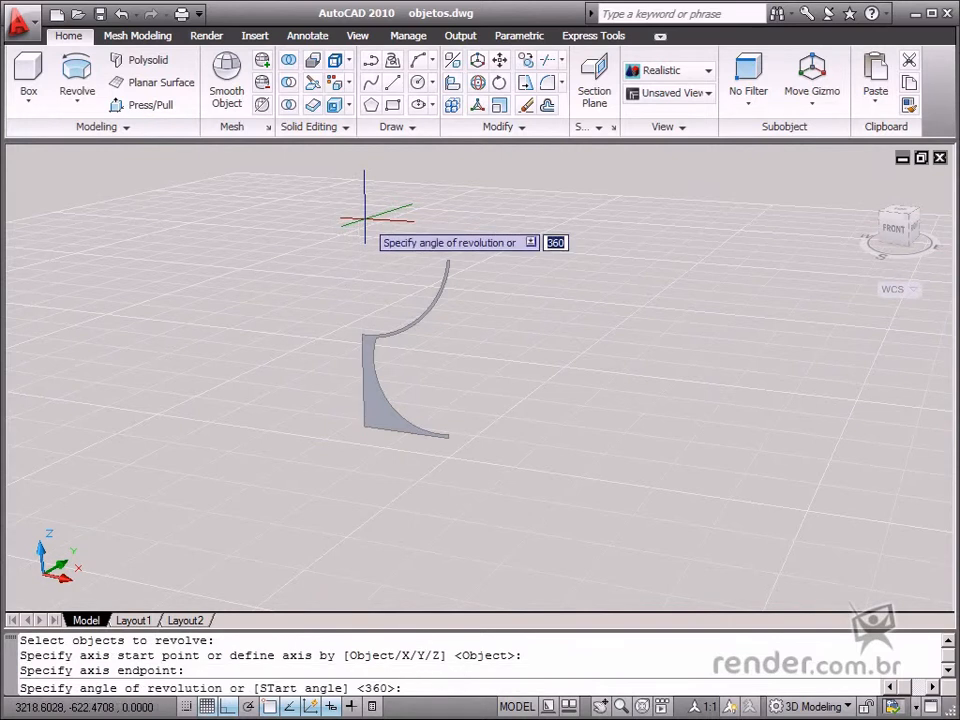
key(Enter)
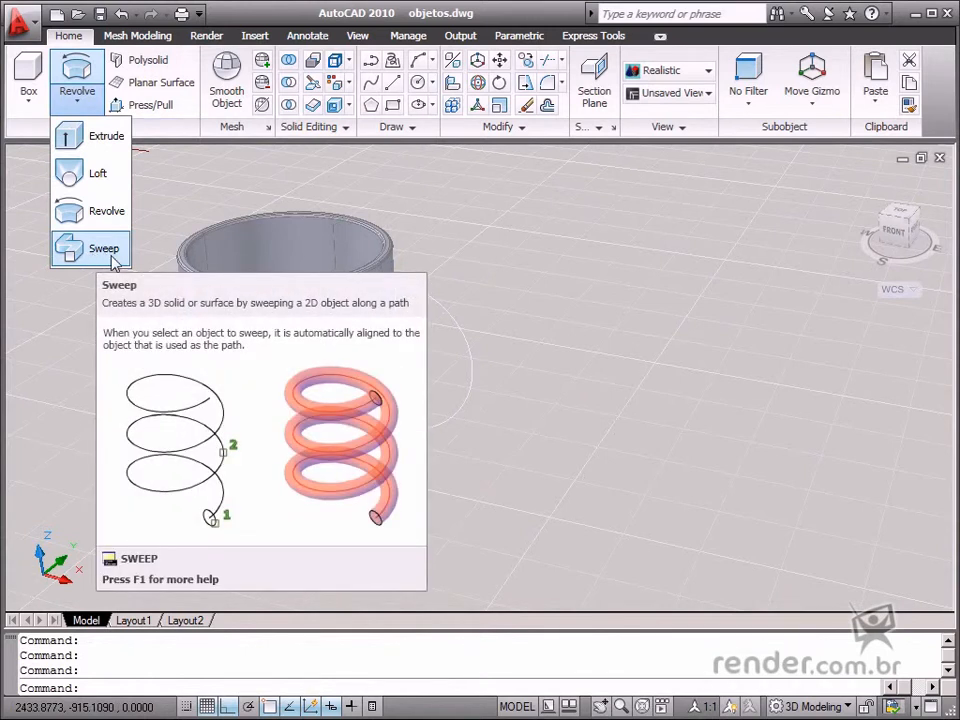
Step: Start SWEEP to run the small profile along the arc for the cup handle
click(104, 248)
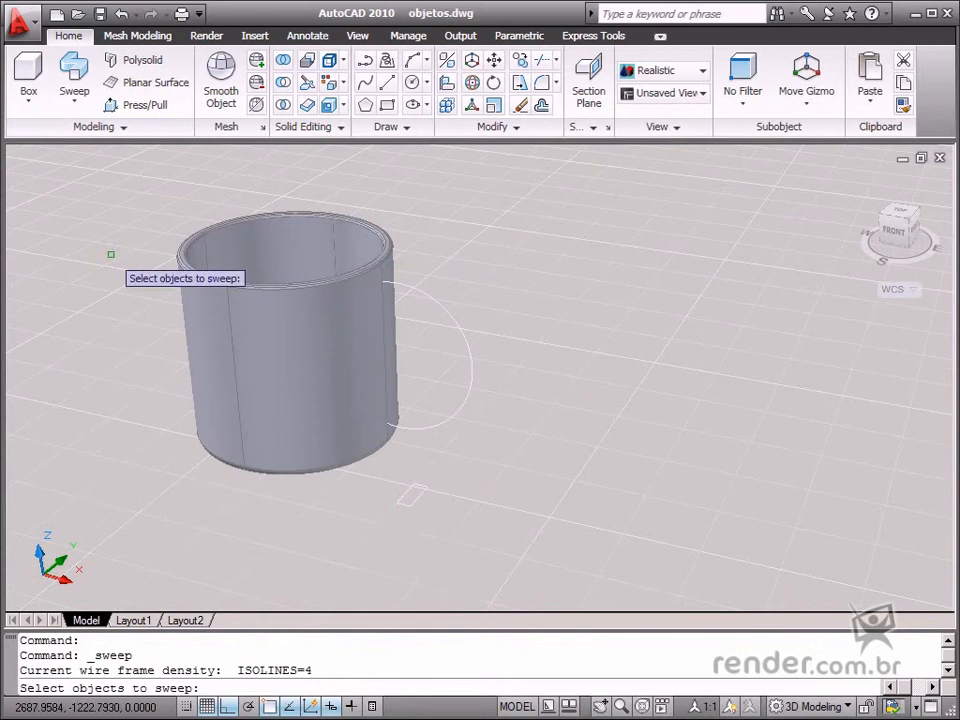
mouse_move(412, 494)
text(rec)
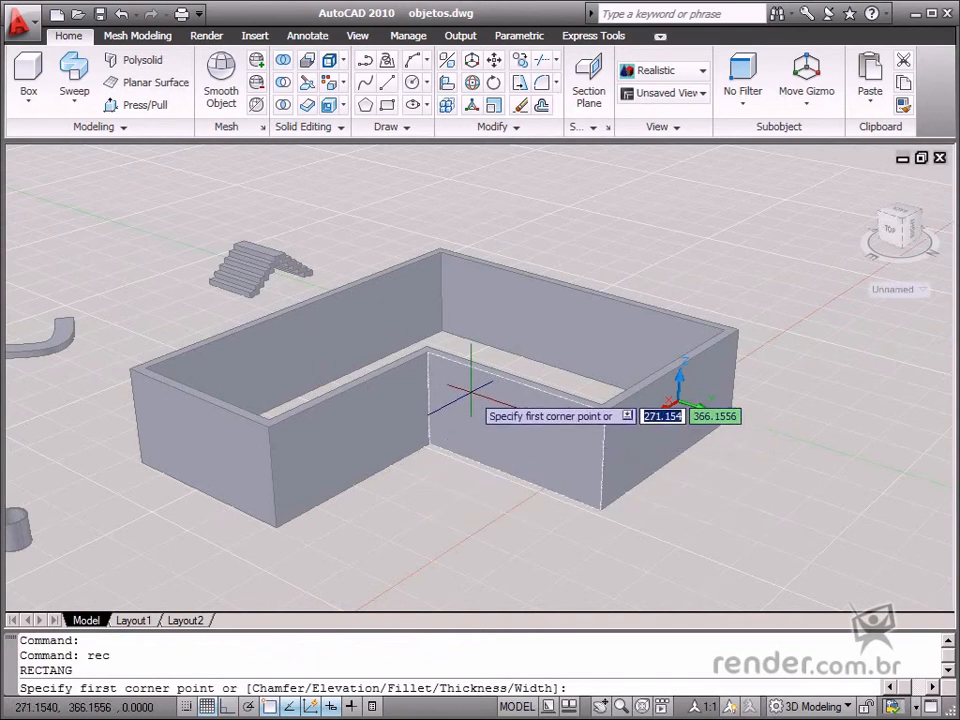
Step: Draw the rectangular window outline on the wall face and start Press/Pull on it
click(466, 390)
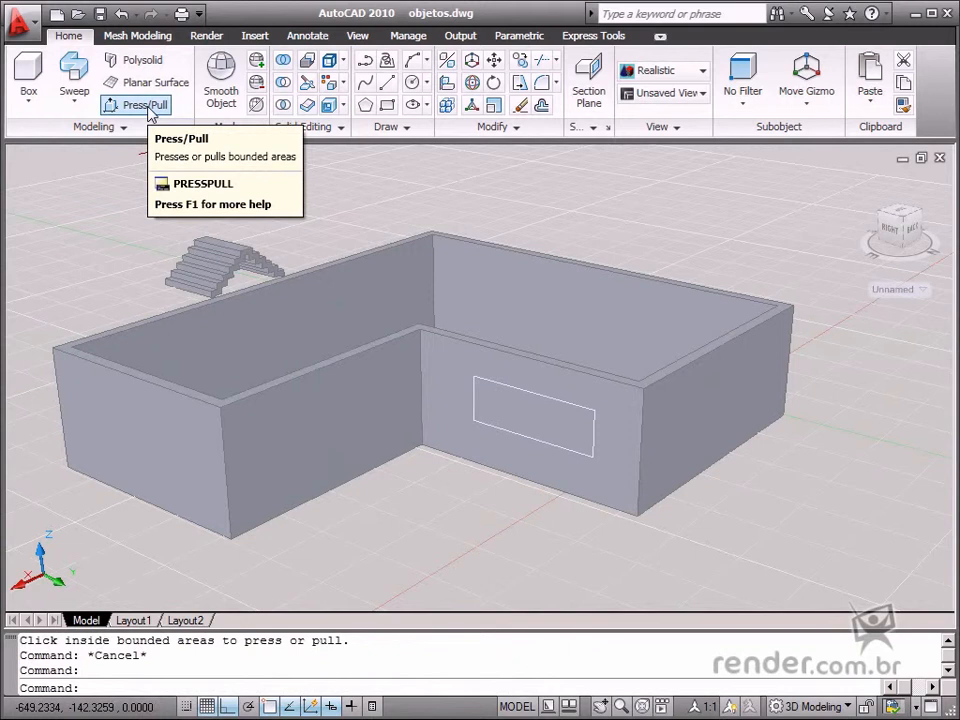
click(140, 104)
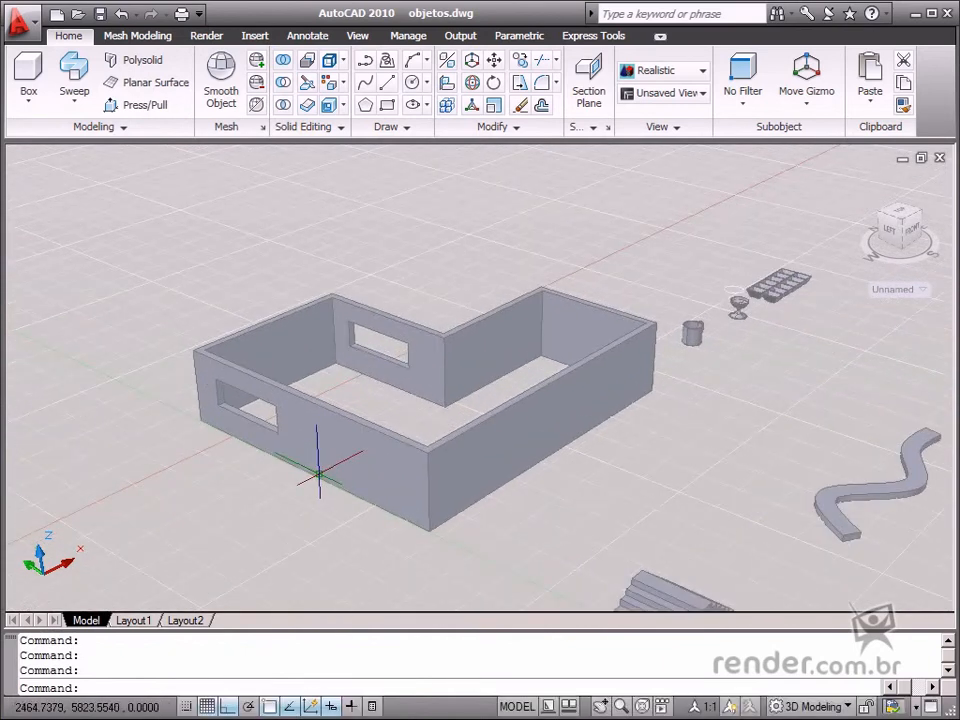
mouse_move(450, 564)
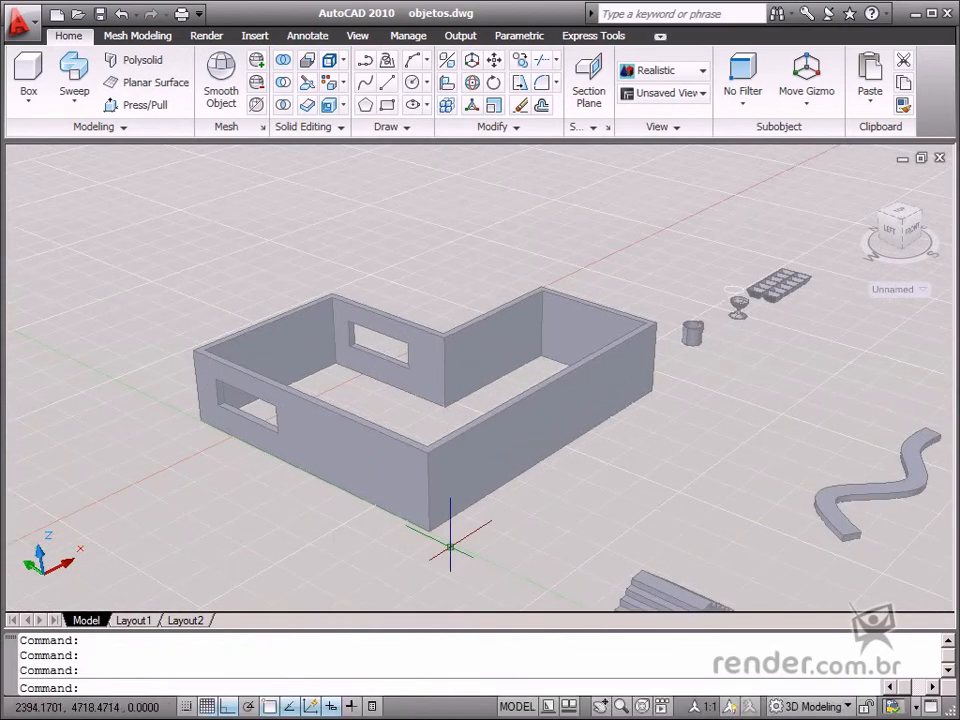